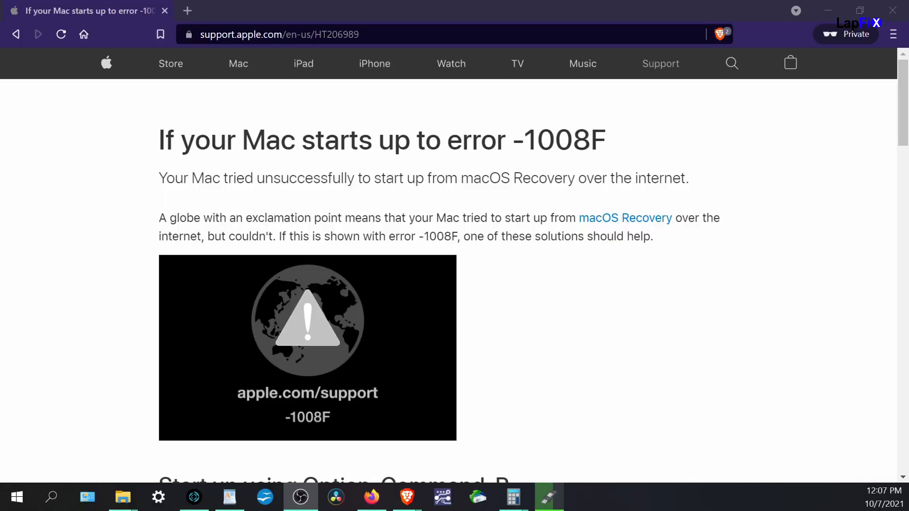
mouse_move(625, 138)
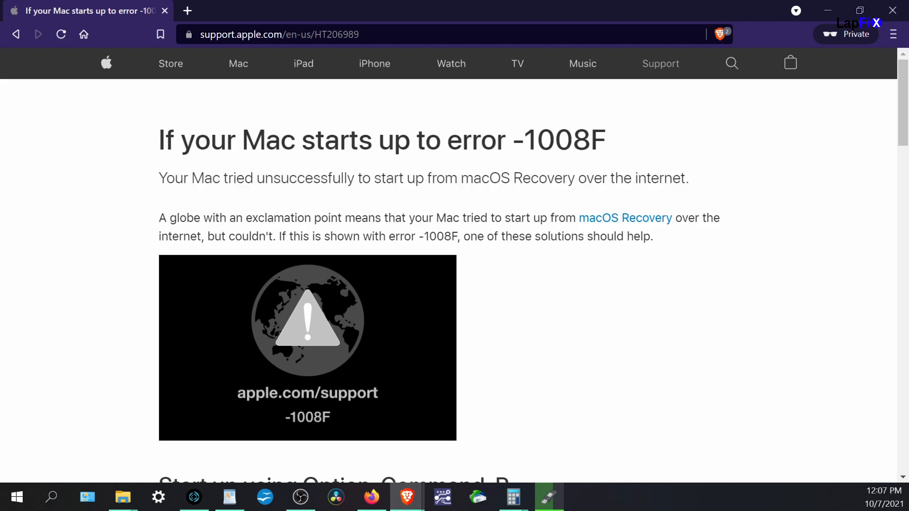
Exit authentication and view all drives, including the internal APPLE SSD, in Disk Utility.
scroll(down, 3)
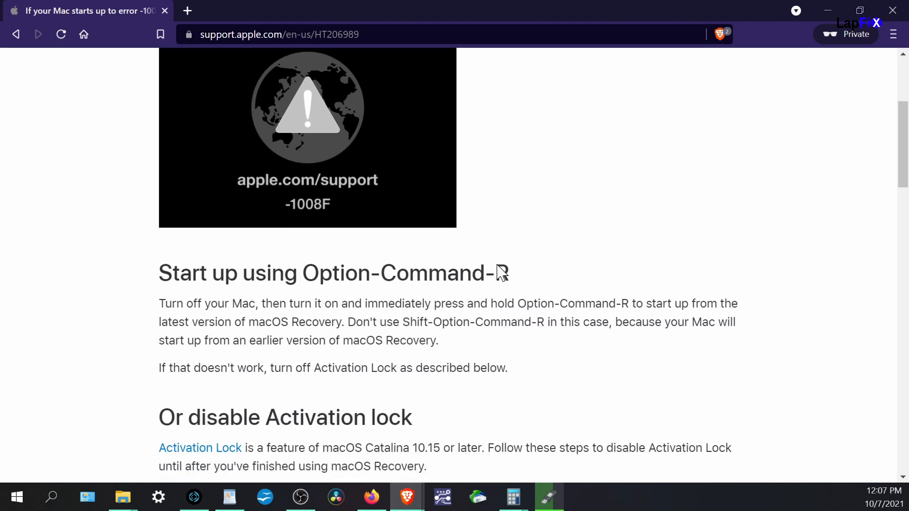
scroll(down, 3)
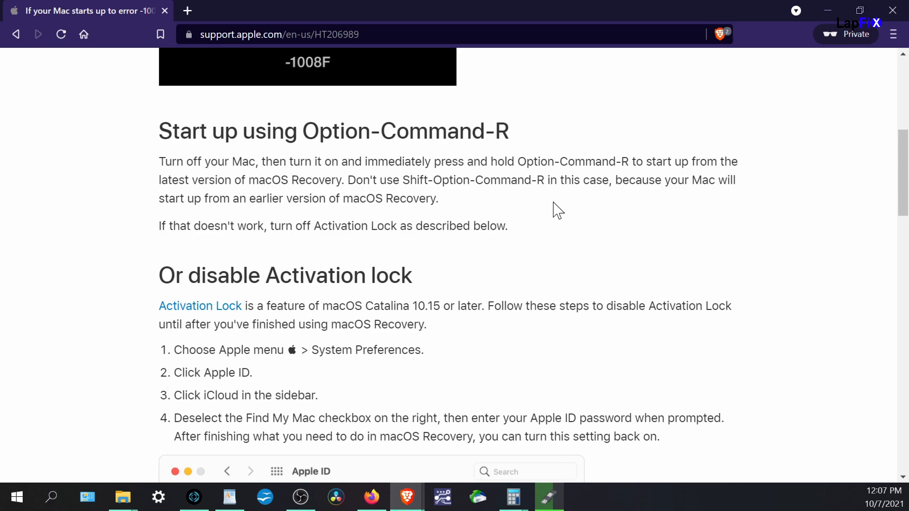
mouse_move(456, 297)
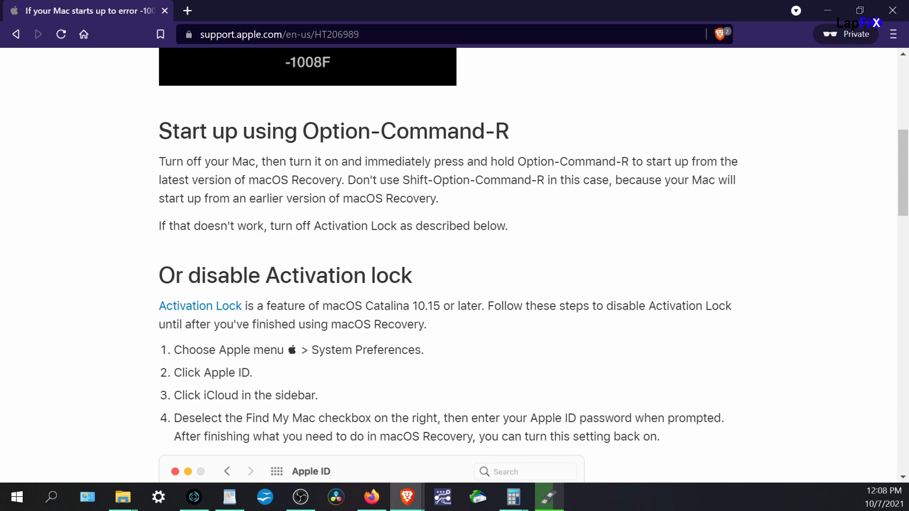
scroll(down, 3)
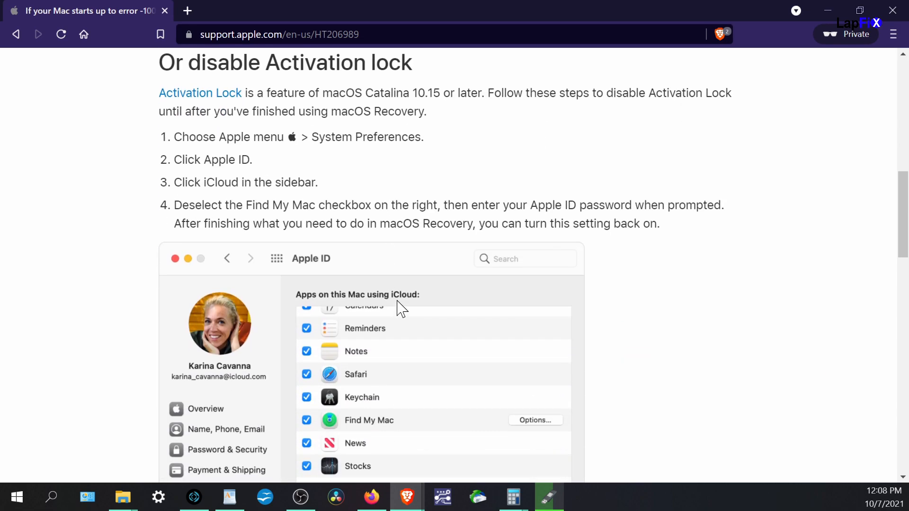
scroll(down, 3)
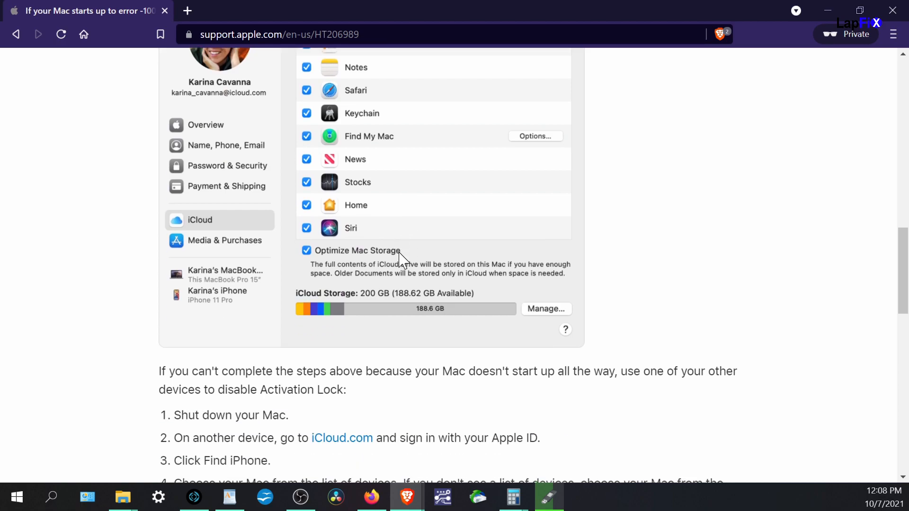
scroll(down, 3)
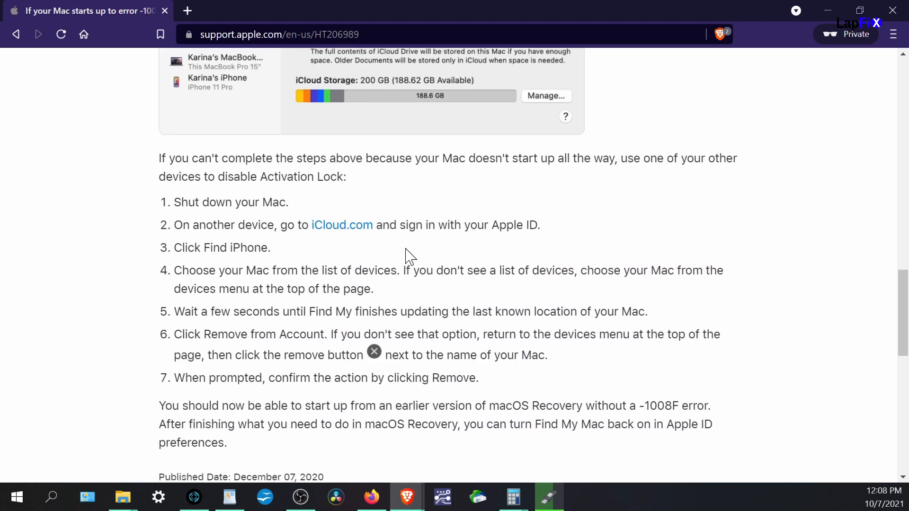
mouse_move(413, 250)
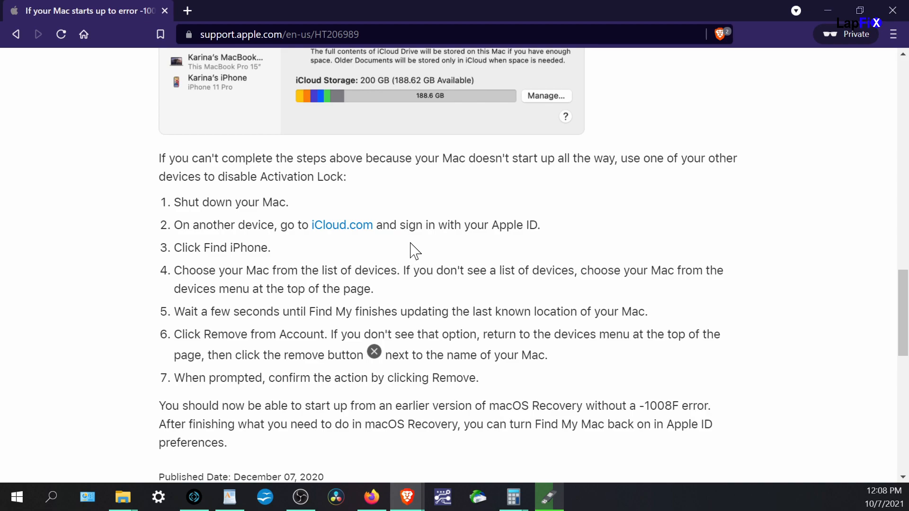
scroll(down, 3)
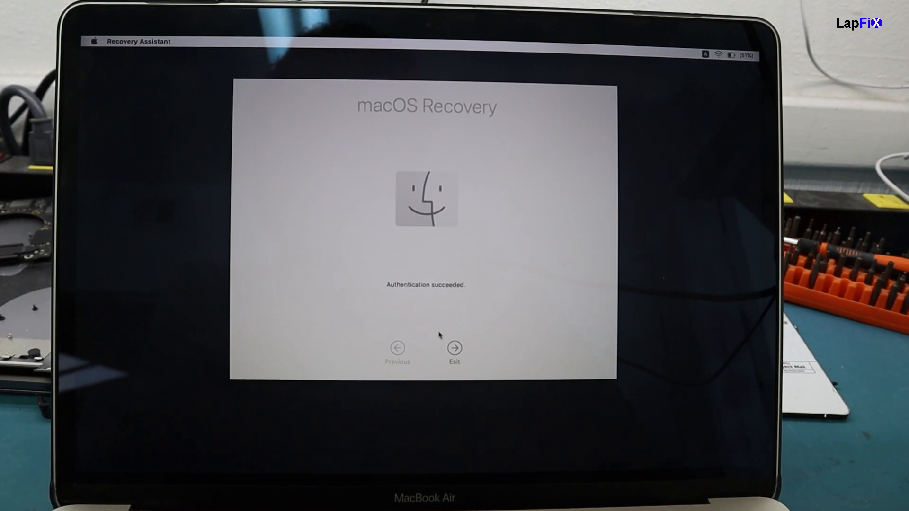
click(454, 349)
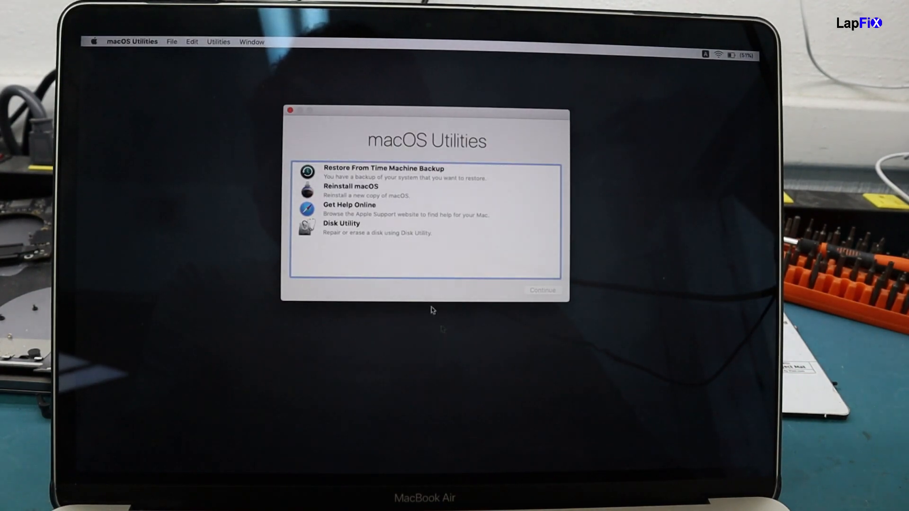
click(341, 227)
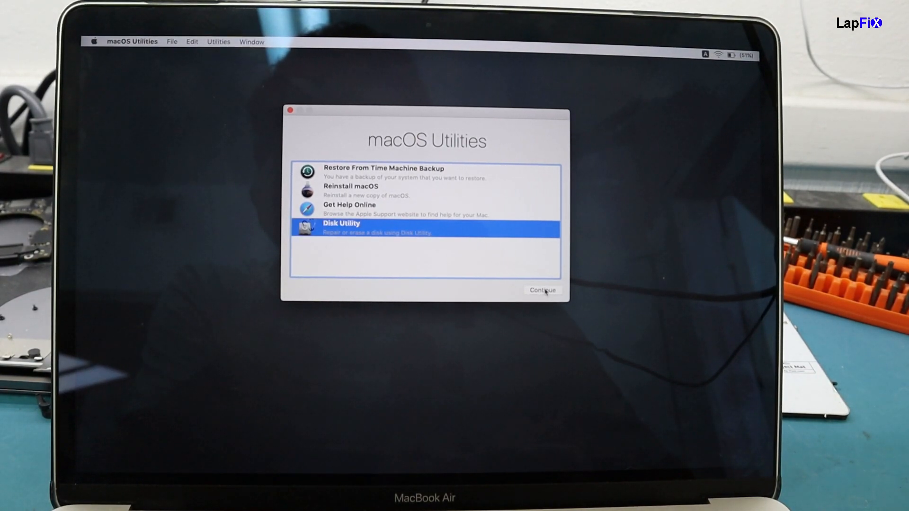
click(542, 289)
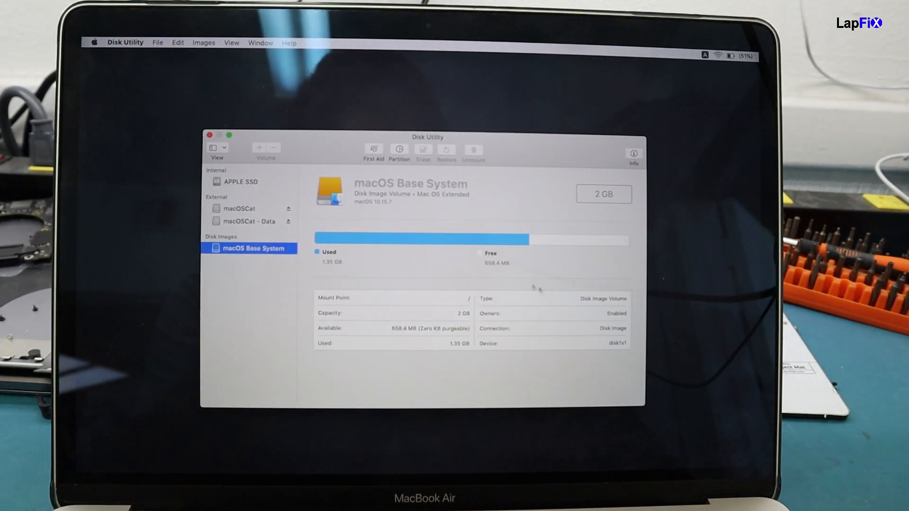
click(243, 180)
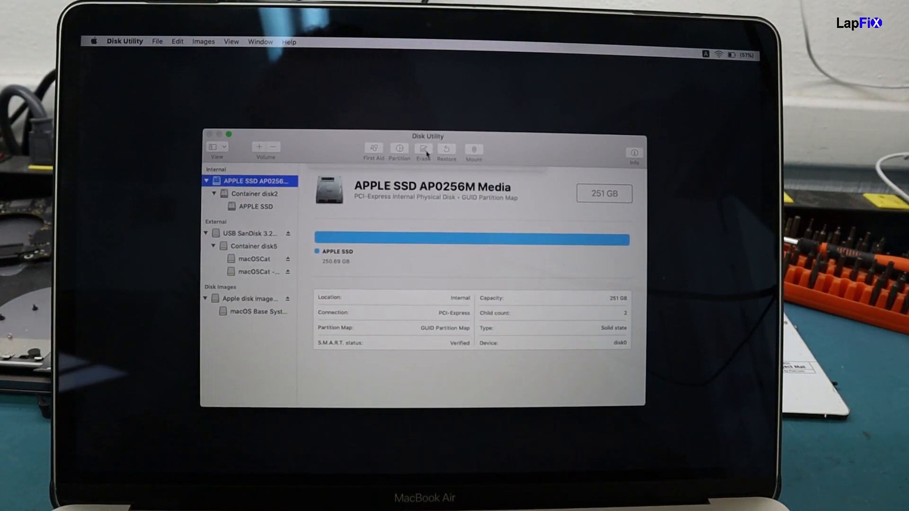
Quit Disk Utility, choose Reinstall macOS, and accept the Catalina license.
click(422, 149)
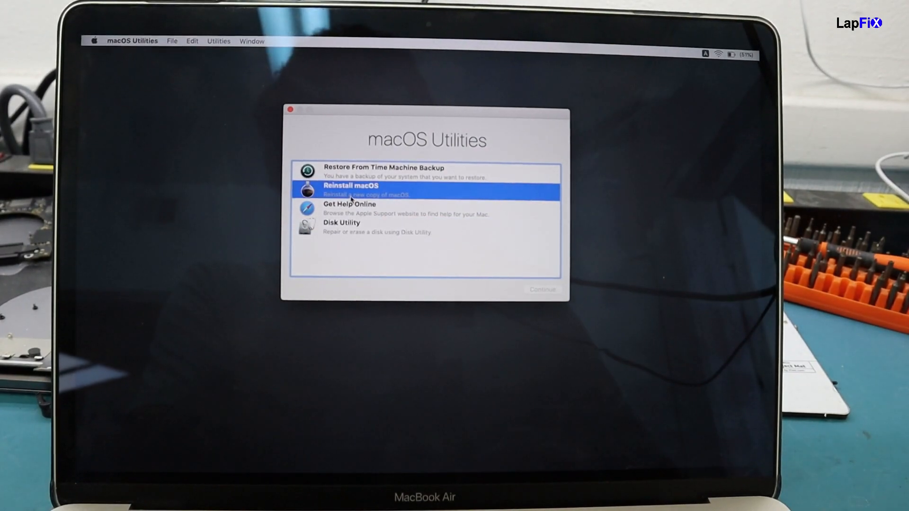
click(541, 289)
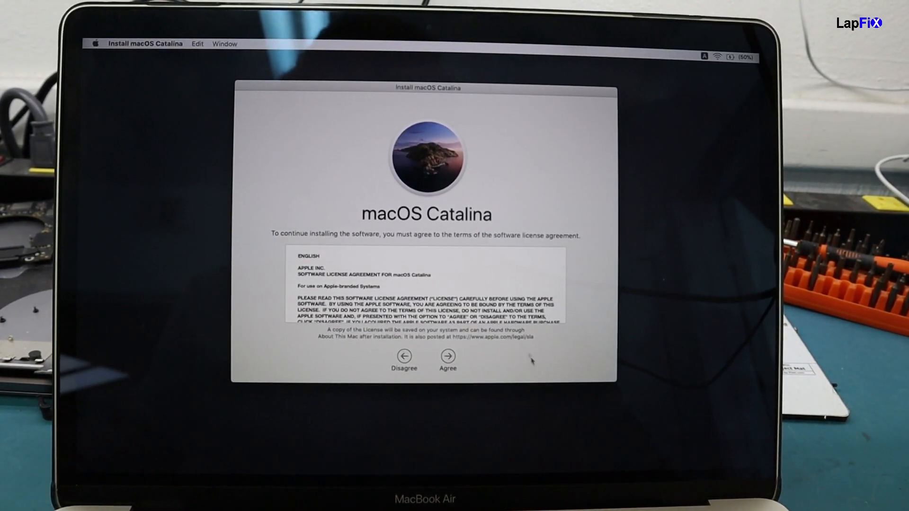
click(446, 356)
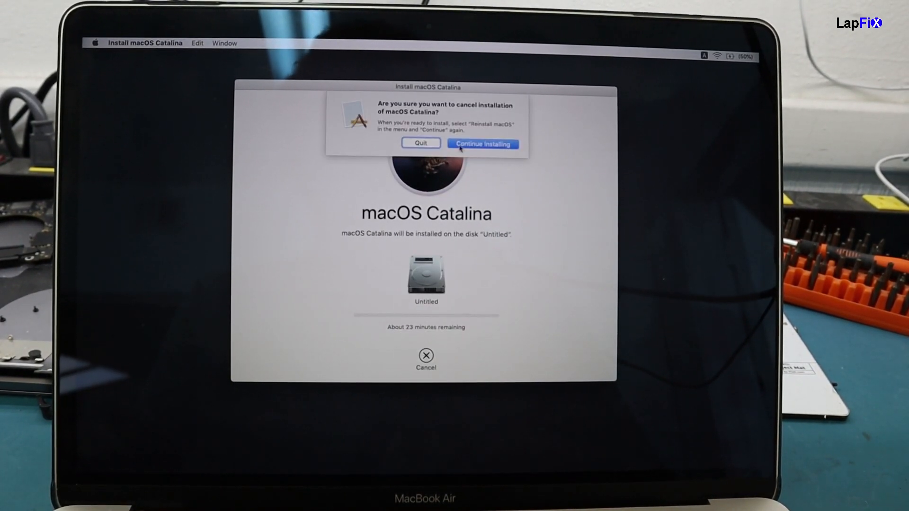